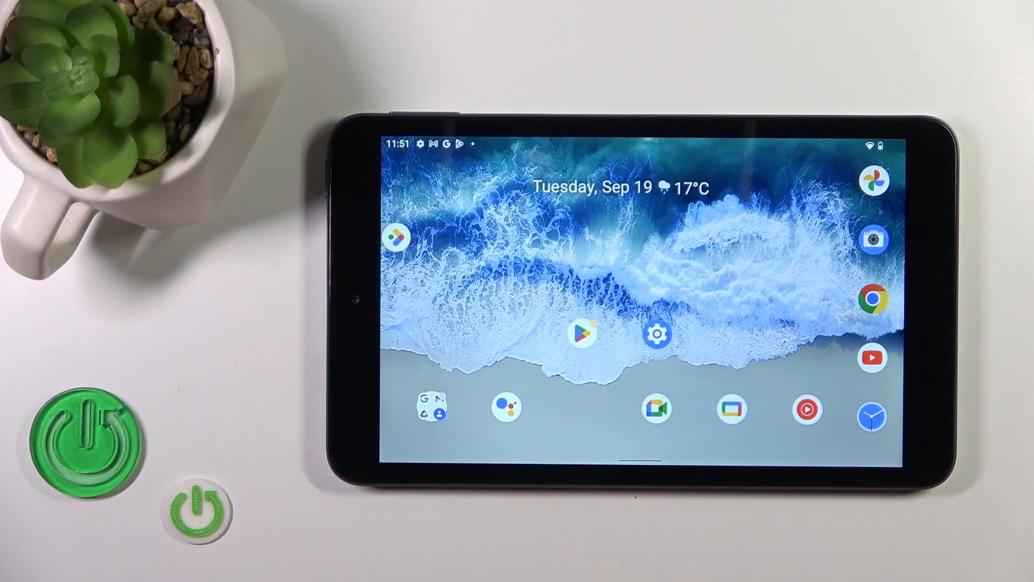
Launch the Google app from the tablet's home screen
left_click(433, 408)
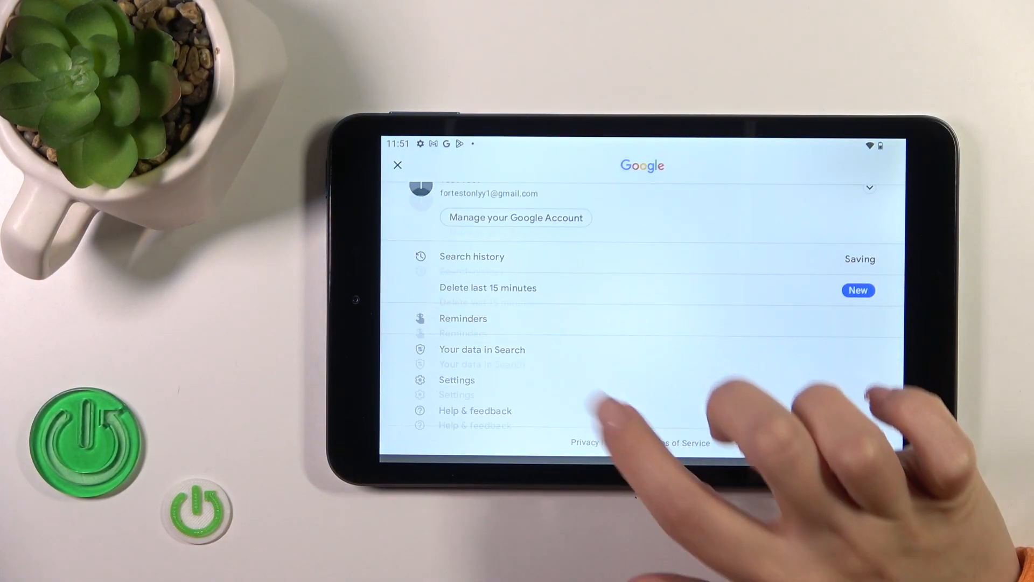
Go to Settings > Google Assistant and scroll to the General section
left_click(457, 379)
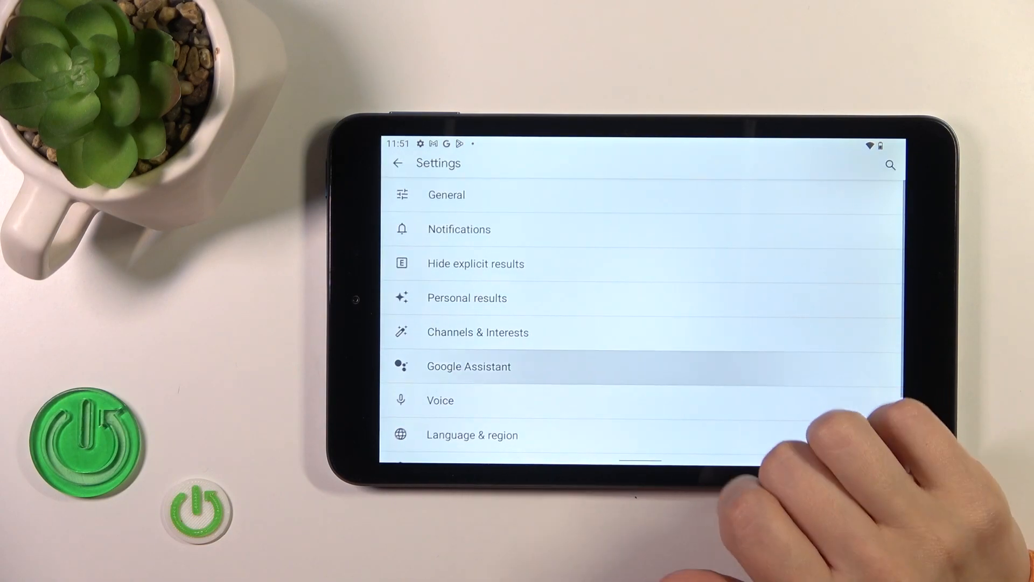
left_click(468, 366)
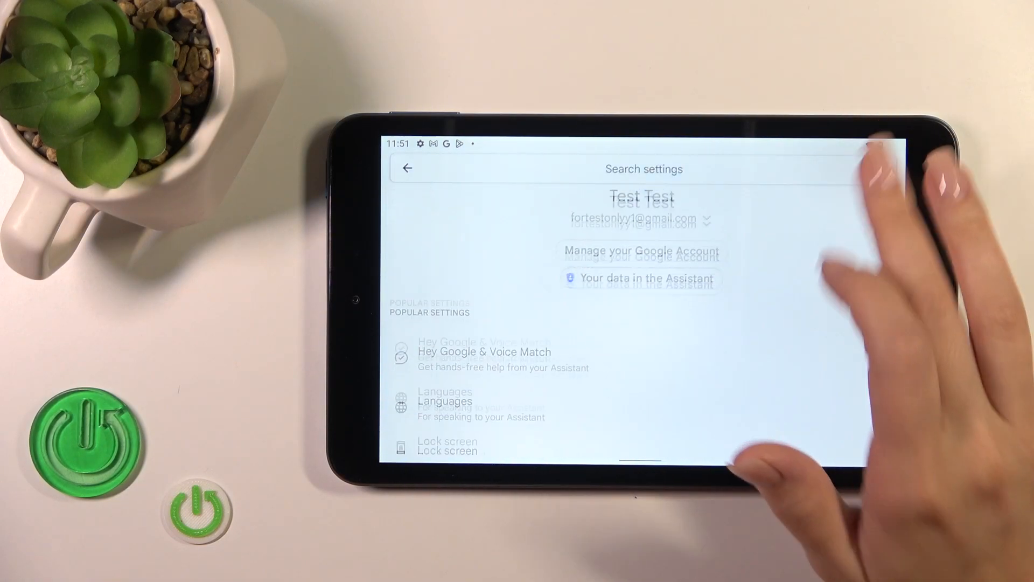
scroll("down", 3)
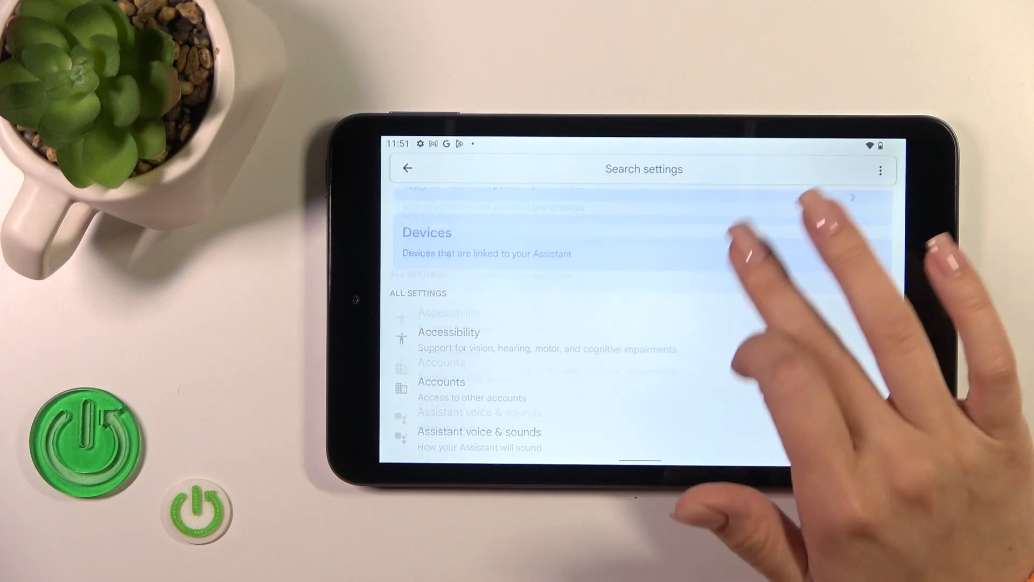
scroll("down", 3)
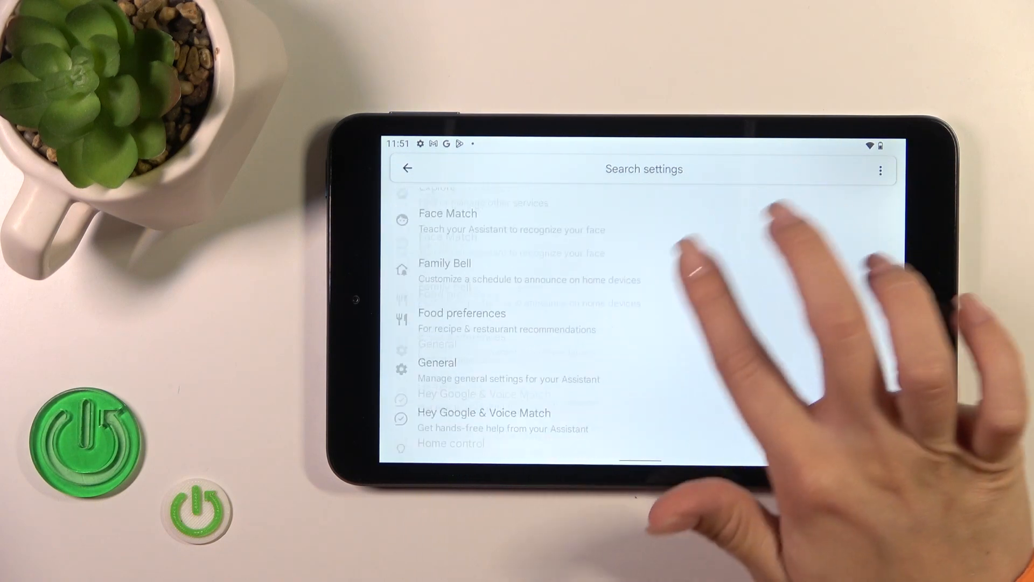
Turn off the Google Assistant toggle under General and confirm with TURN OFF
left_click(436, 362)
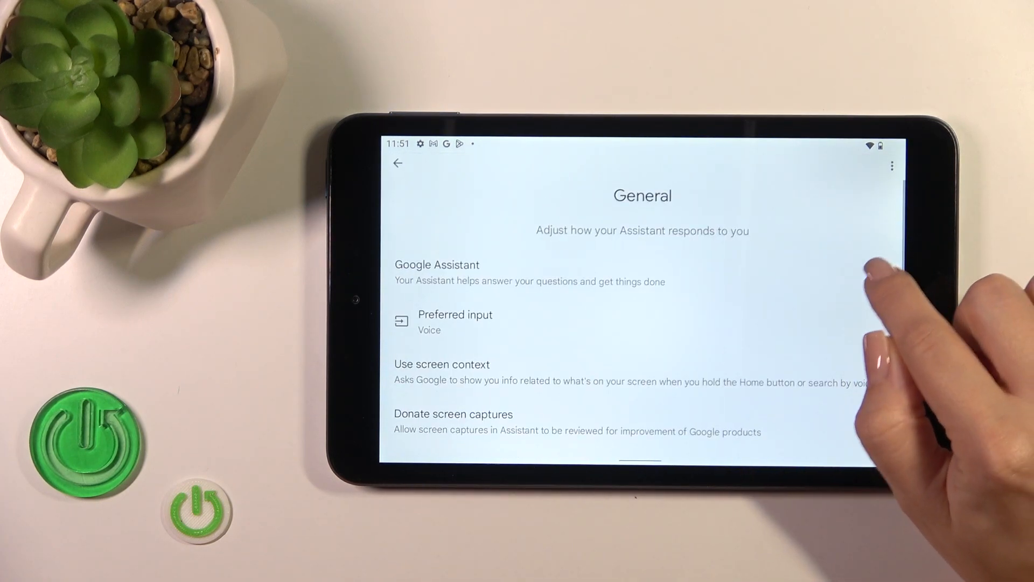
left_click(877, 275)
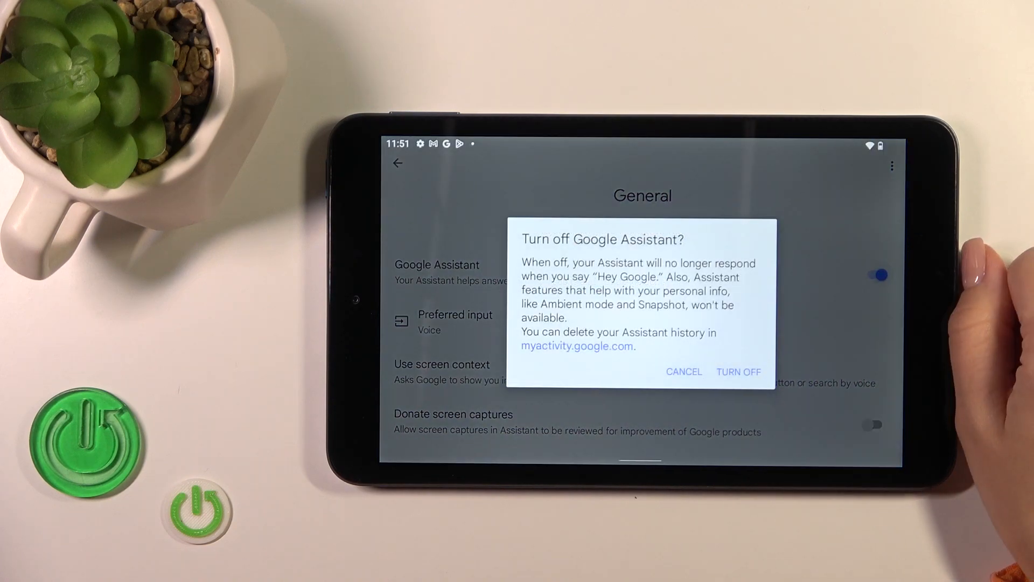
left_click(739, 372)
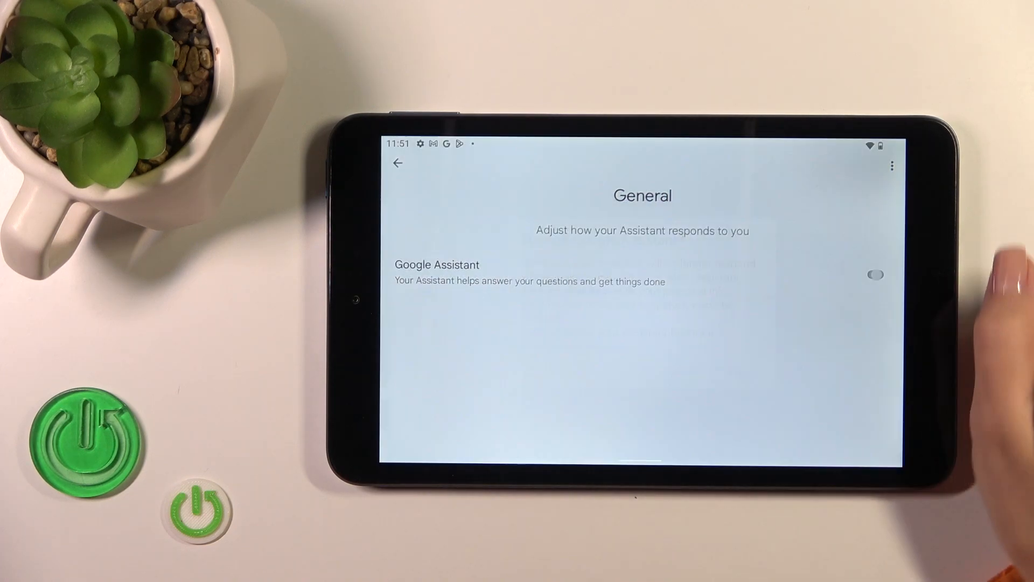